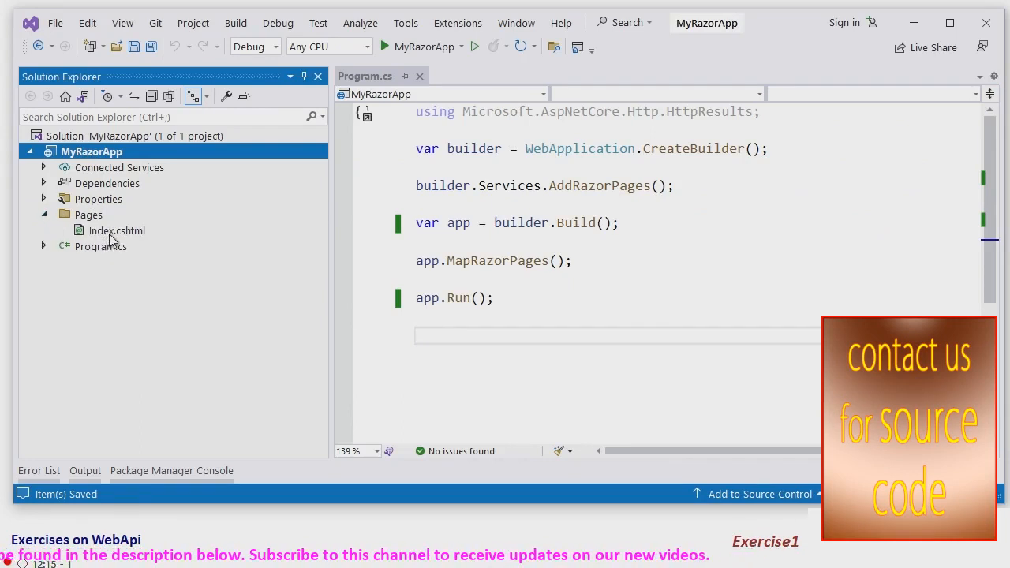
Step: Review Index.cshtml, return to Program.cs and auto-hide Solution Explorer for editing room
double_click(117, 231)
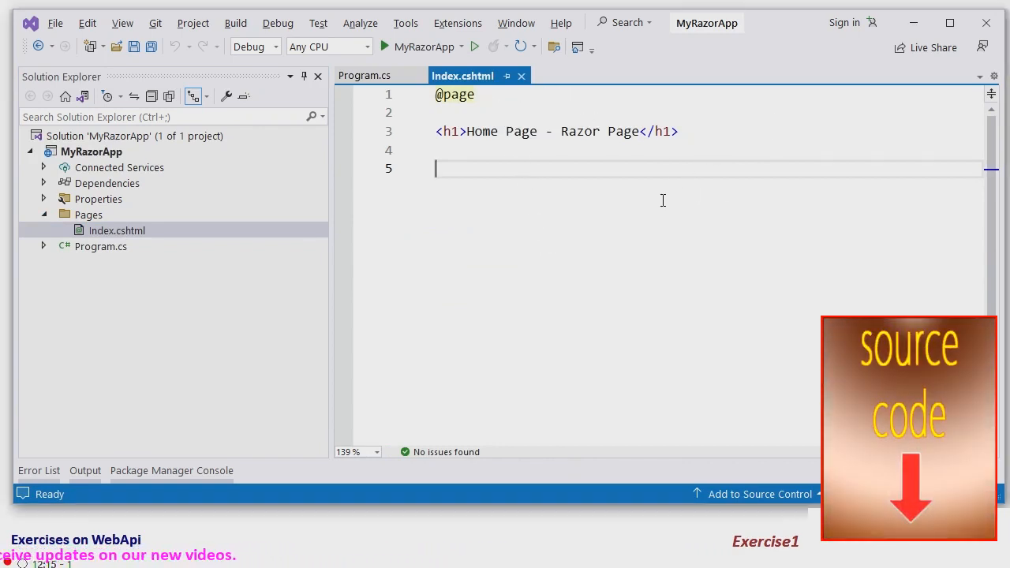
click(101, 246)
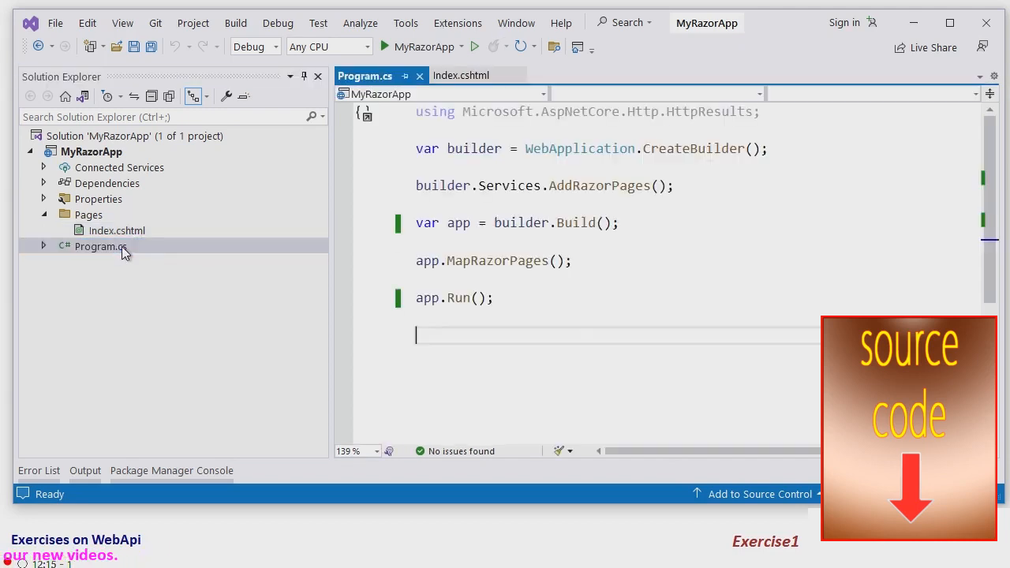
mouse_move(304, 76)
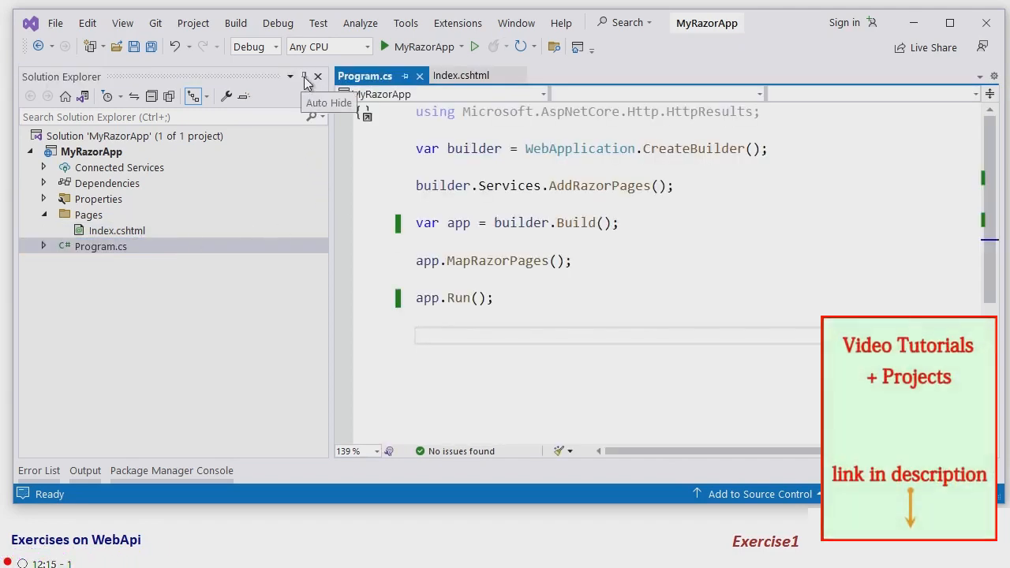
click(303, 76)
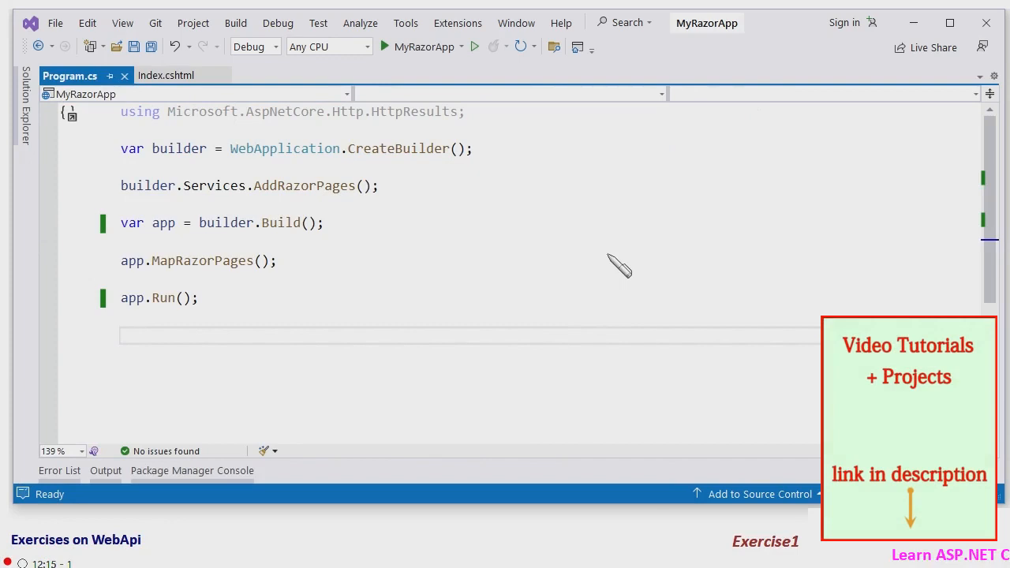
mouse_move(508, 150)
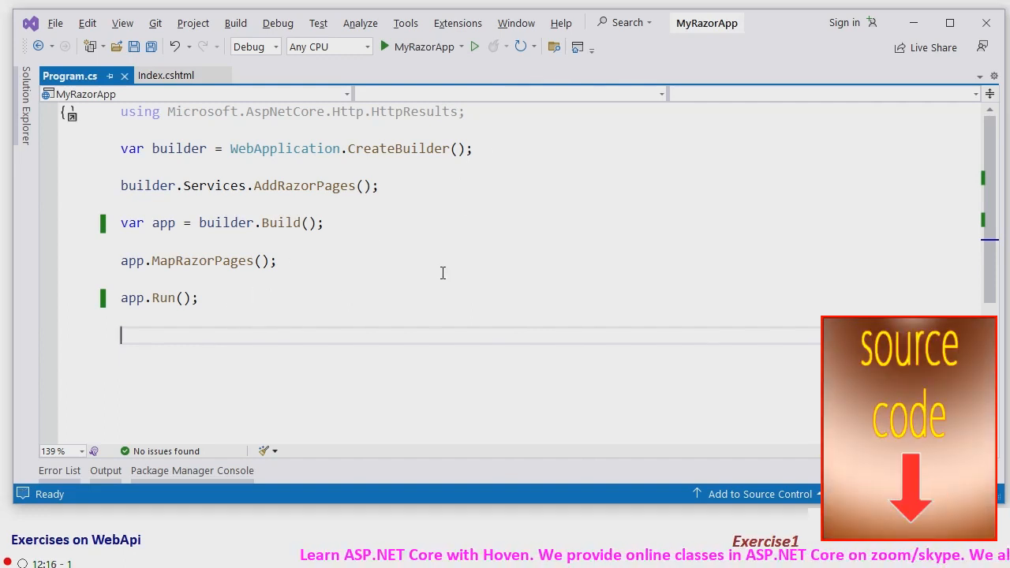
mouse_move(473, 47)
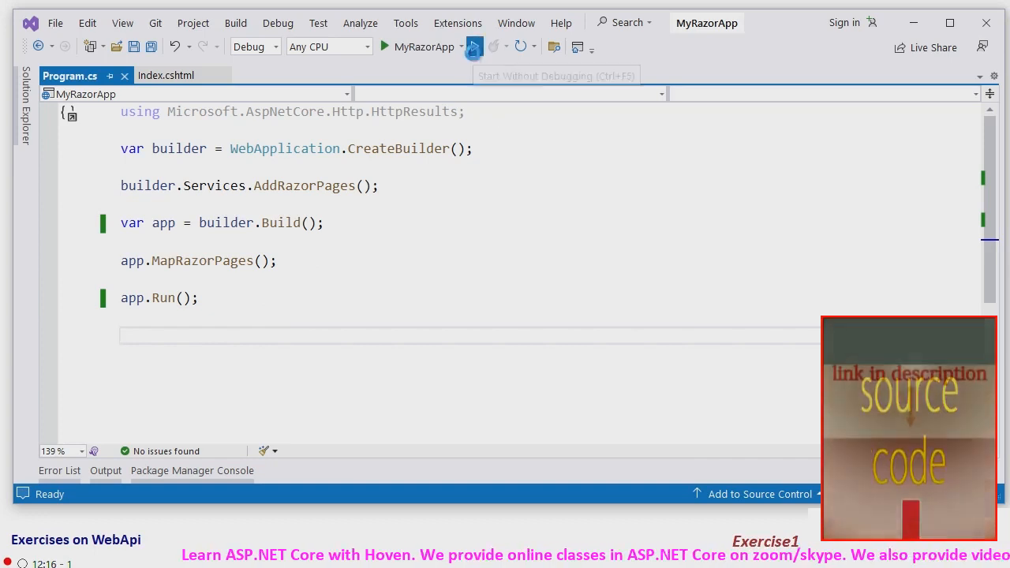
Step: Run the app without debugging to see the Home Page heading, then close Edge and return to code
click(385, 46)
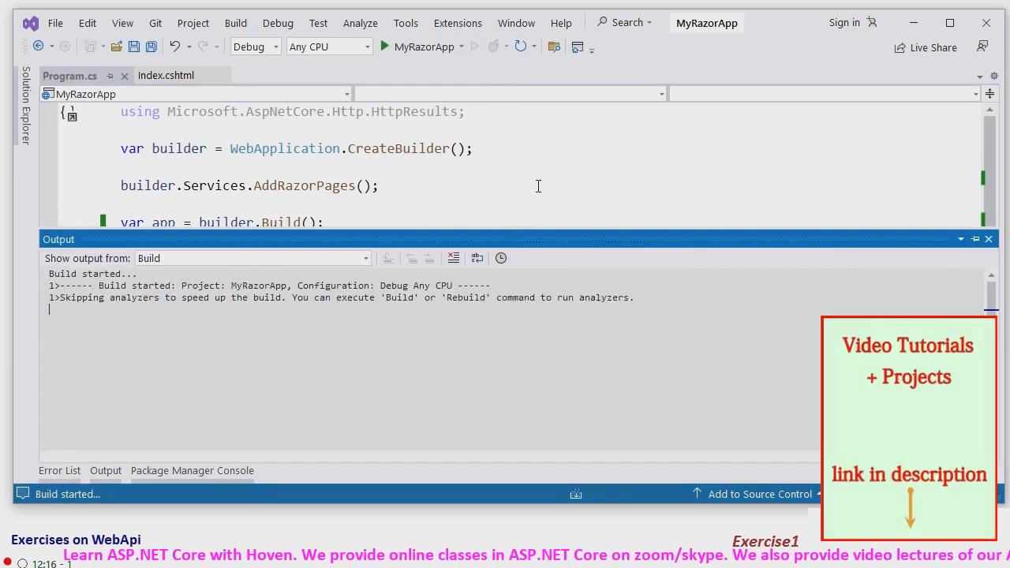
click(385, 46)
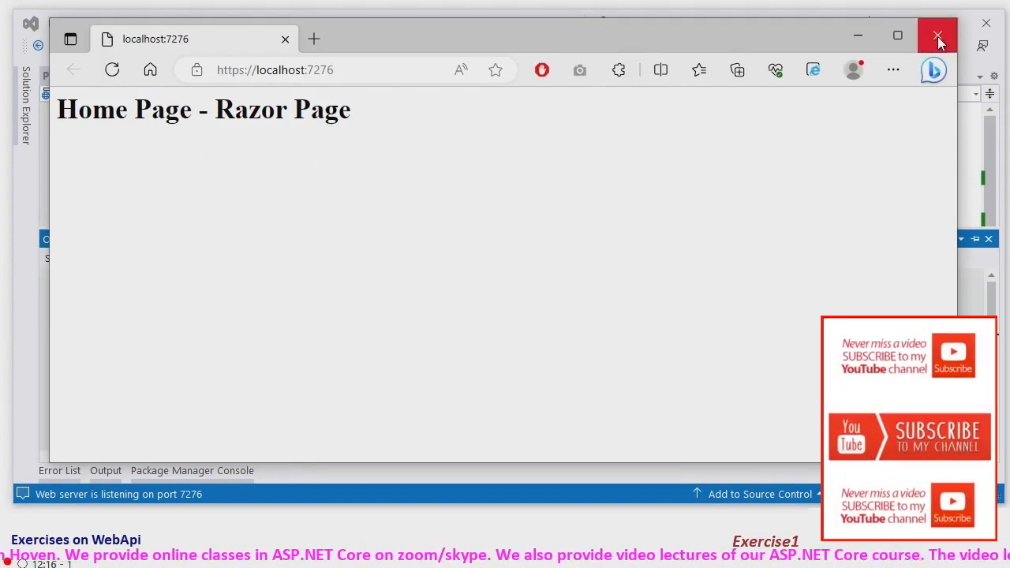
click(937, 37)
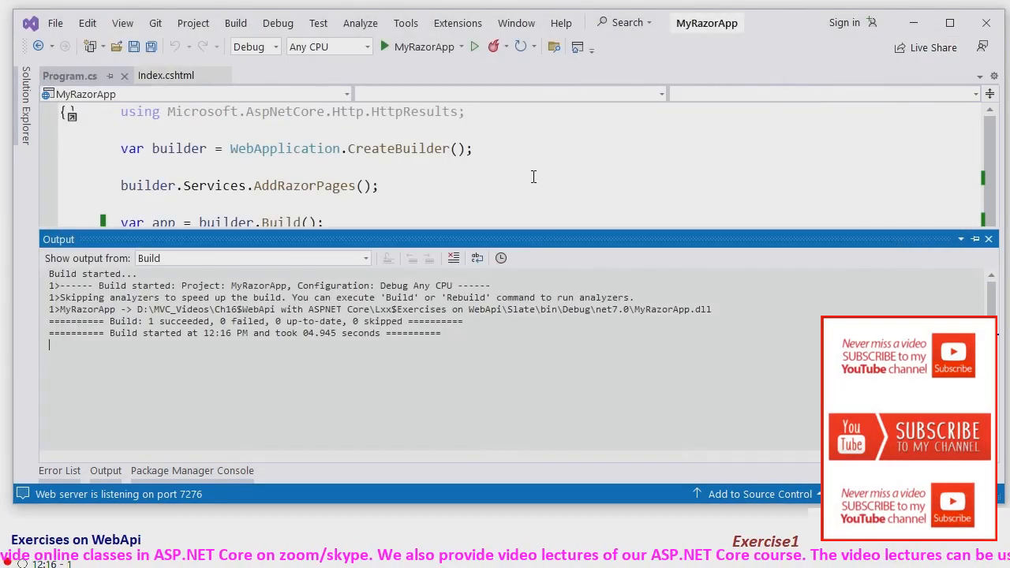
click(988, 239)
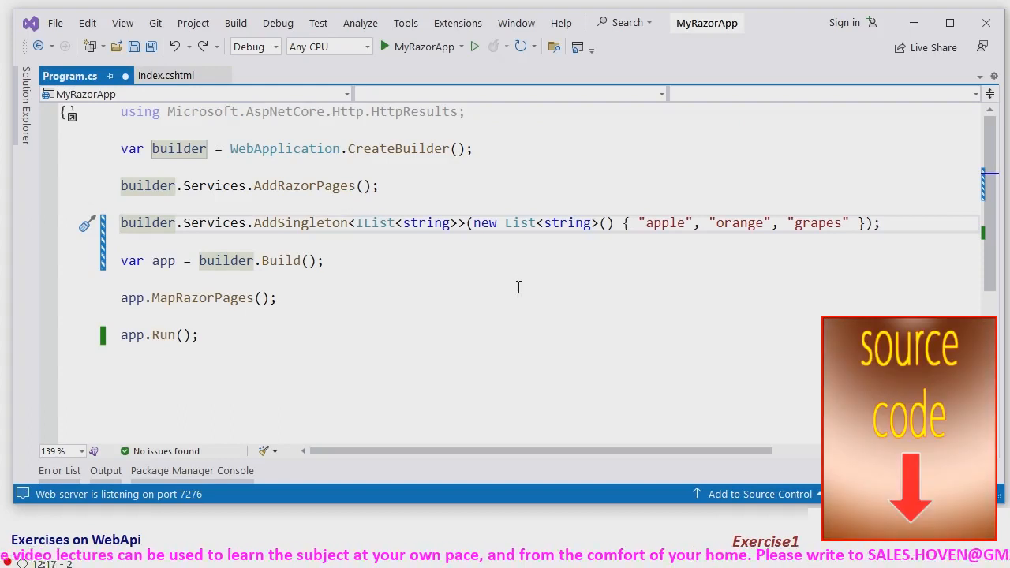
mouse_move(227, 246)
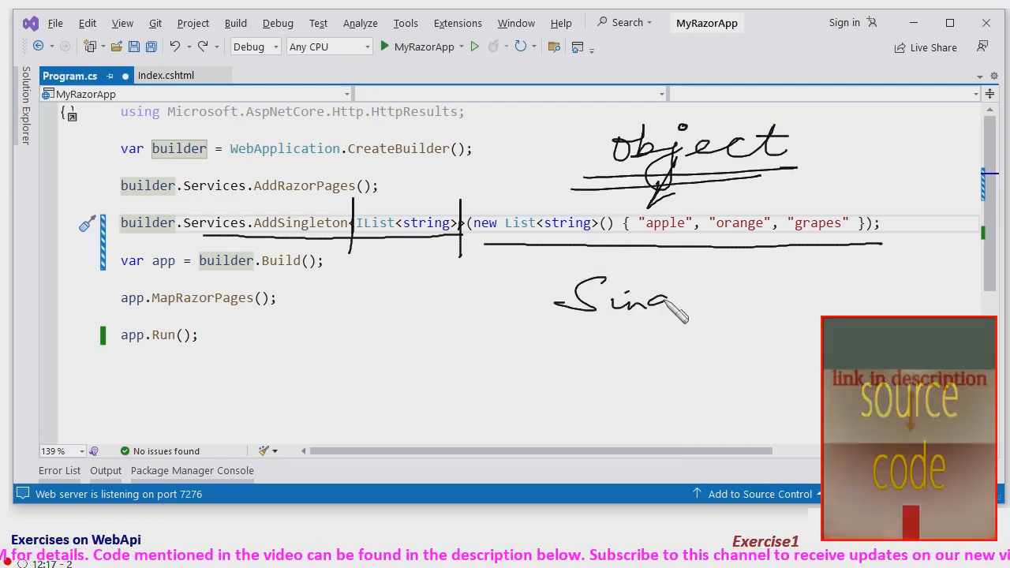
mouse_move(599, 394)
text(app.MapGet("/api/all", Ok<IList<string>> (IList<string> ls) =>)
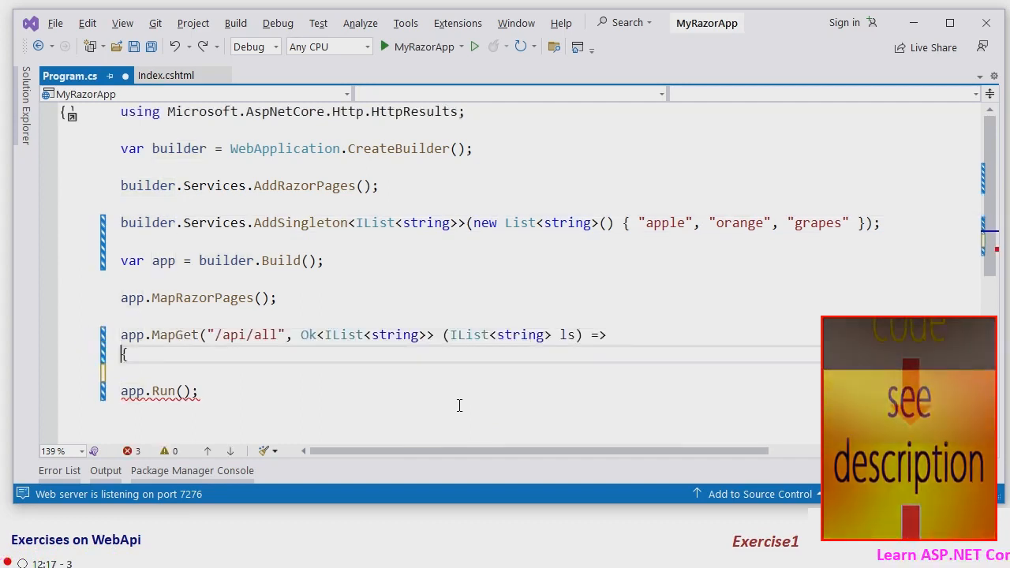
Step: Make the /api/all lambda return TypedResults.Ok(ls) and start debugging the app
text(return TypedResults.Ok(ls);)
click(469, 372)
text(});)
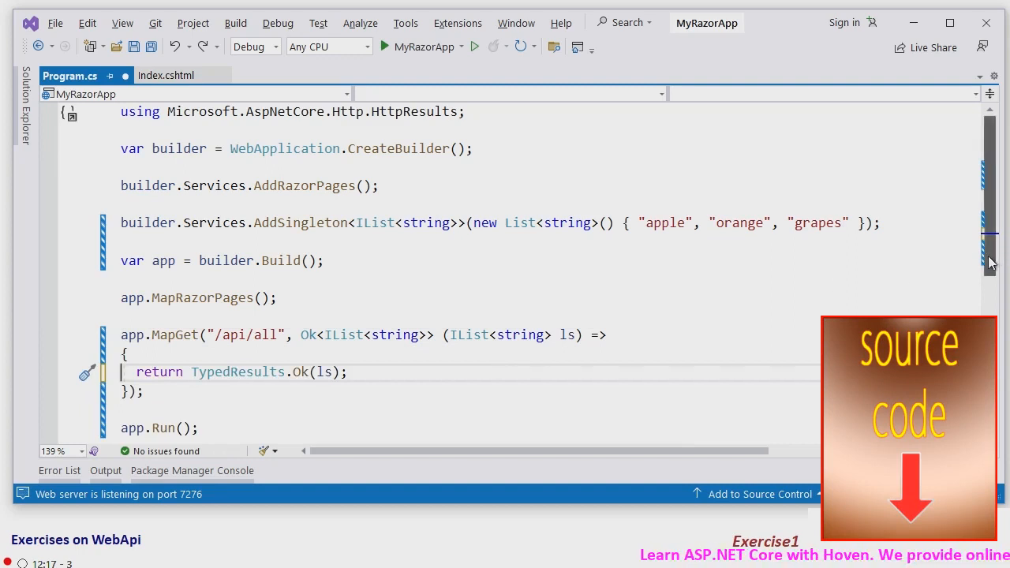
scroll(down, 3)
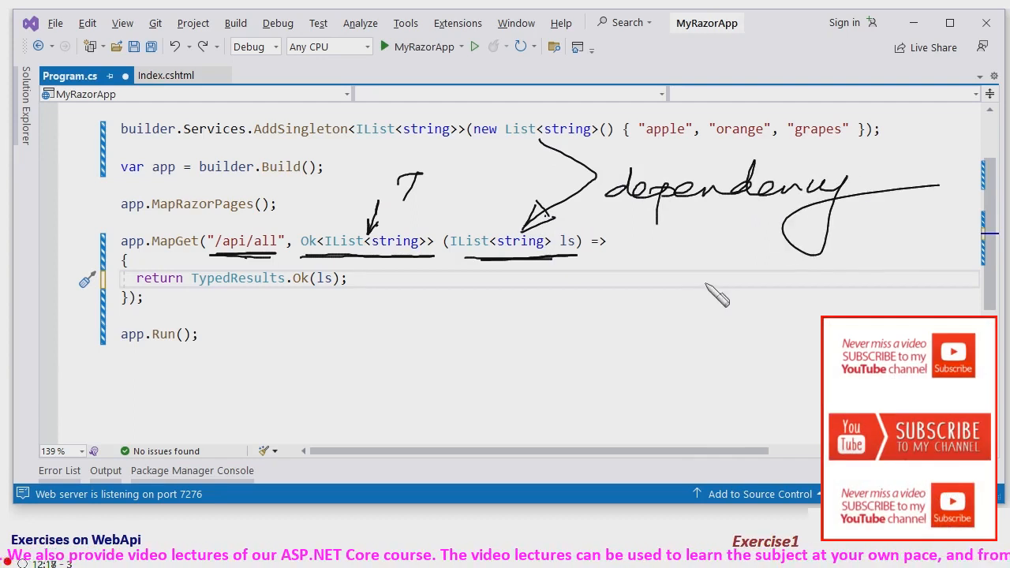
drag(702, 284, 871, 284)
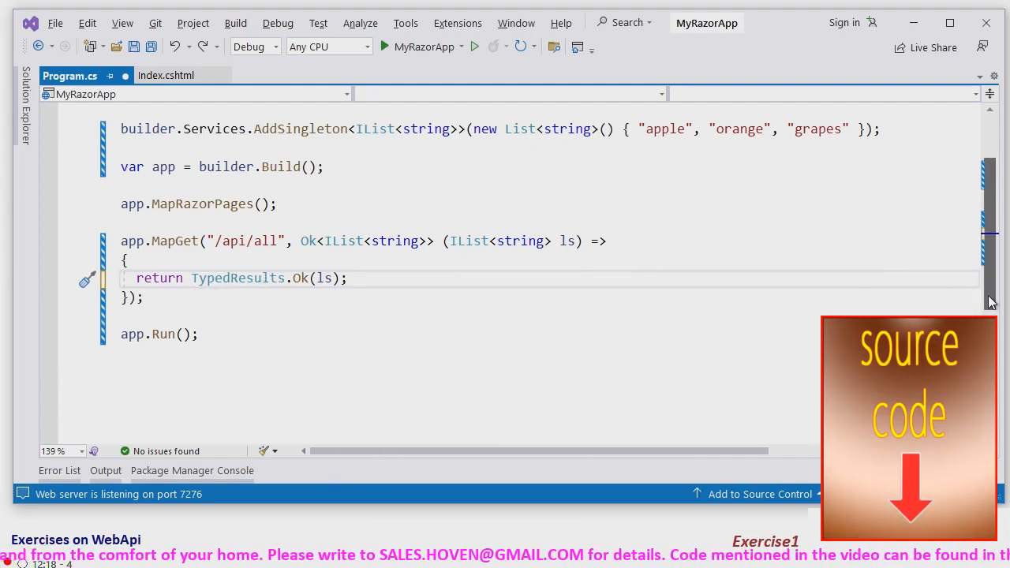
scroll(up, 3)
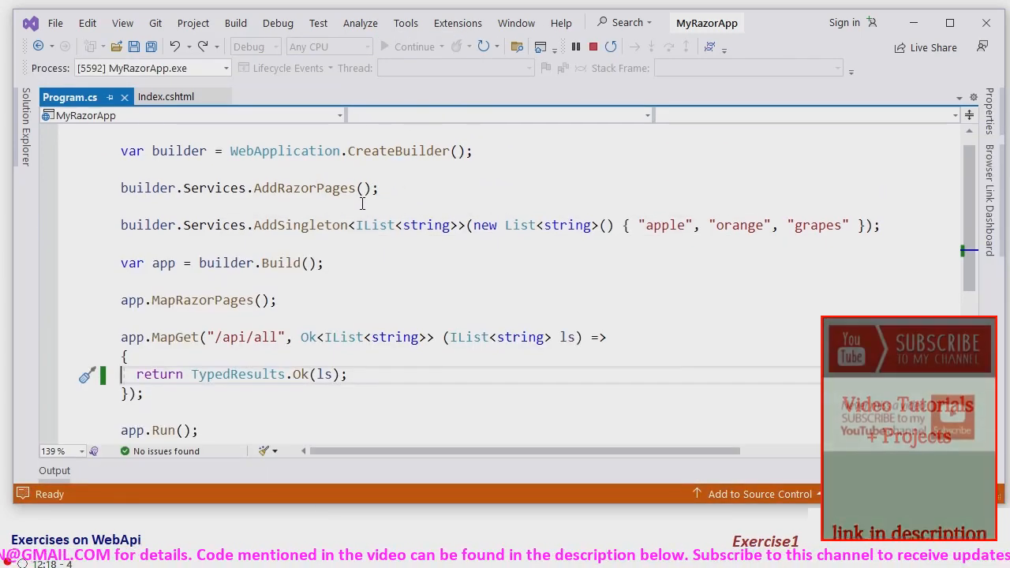
click(413, 47)
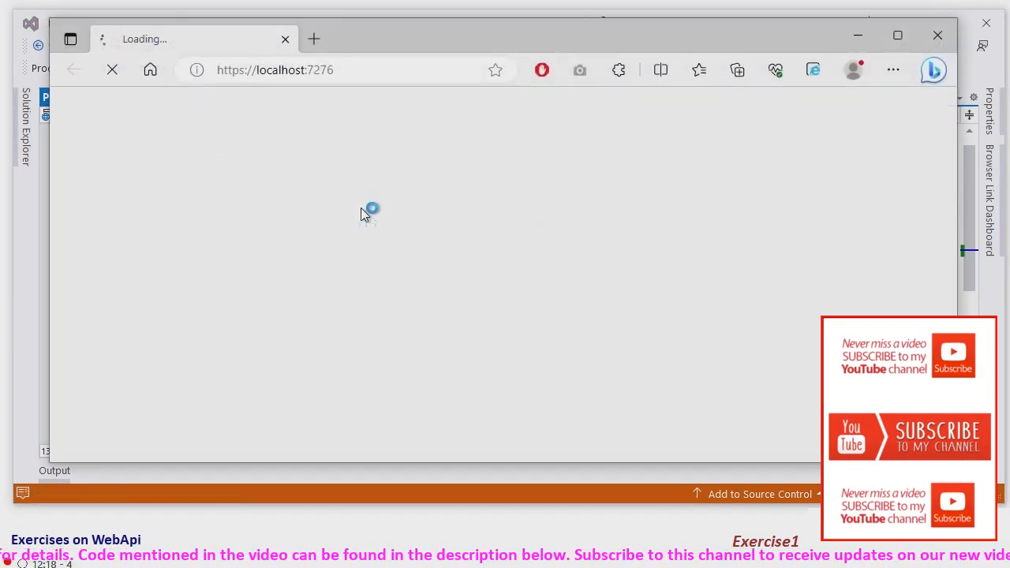
click(275, 69)
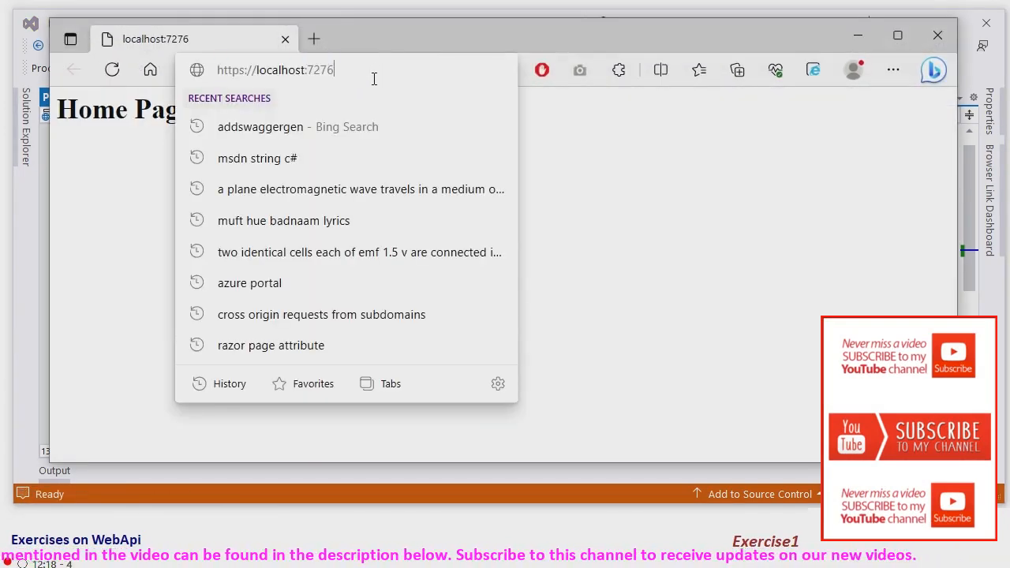
text(/api/all)
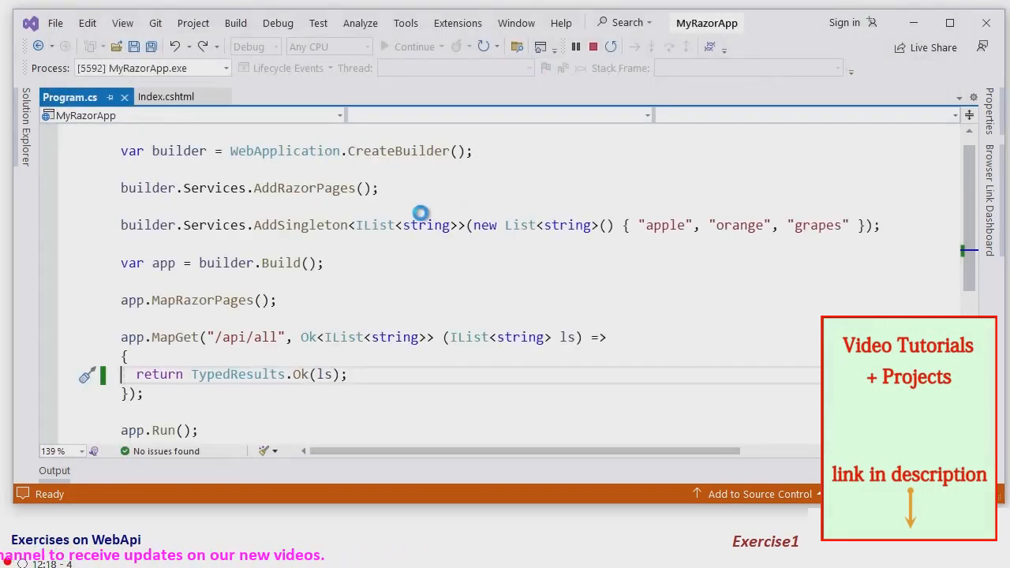
Step: Stop debugging MyRazorApp
click(574, 46)
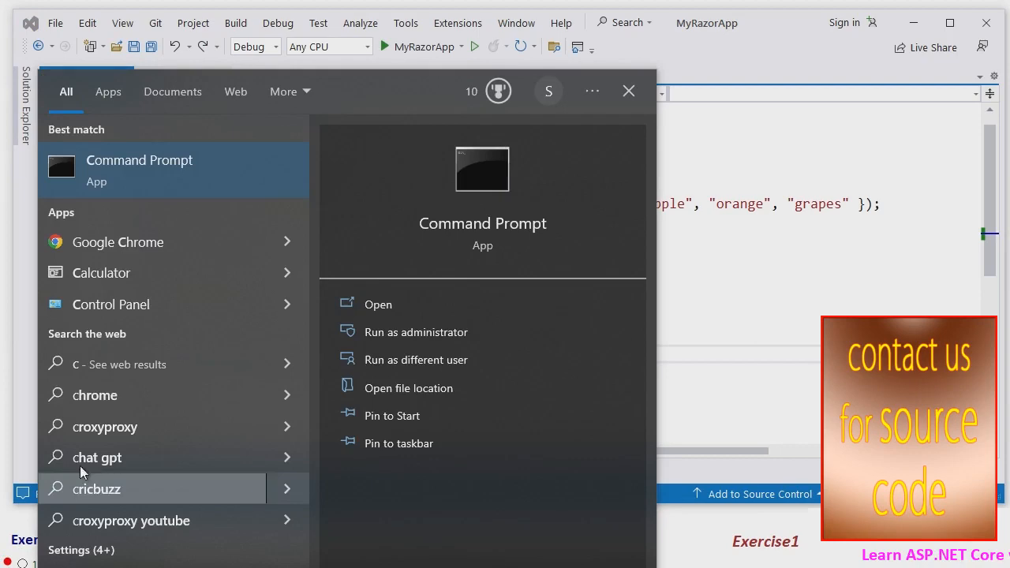
click(378, 302)
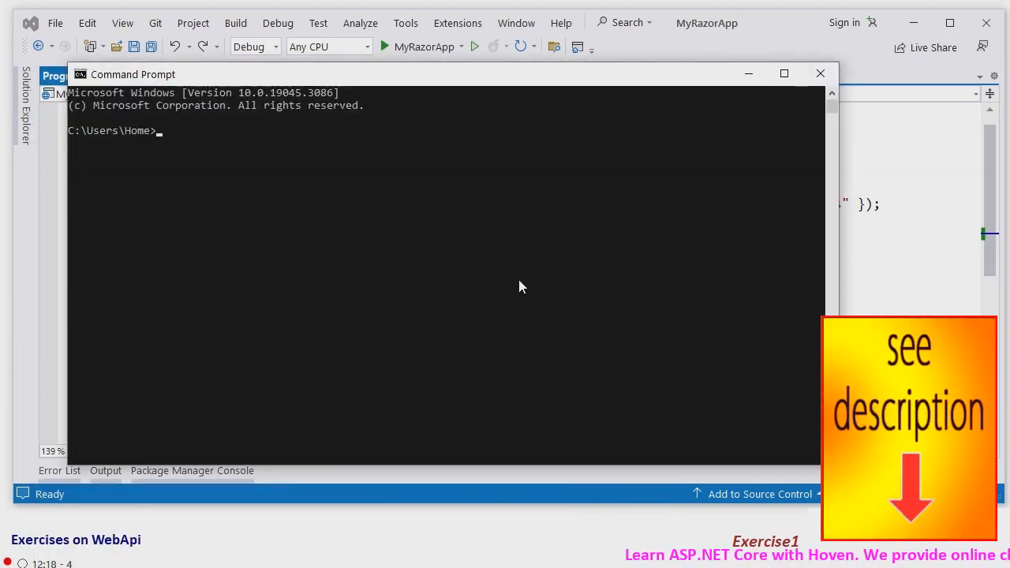
text(curl -X GET https://localhost:7276/)
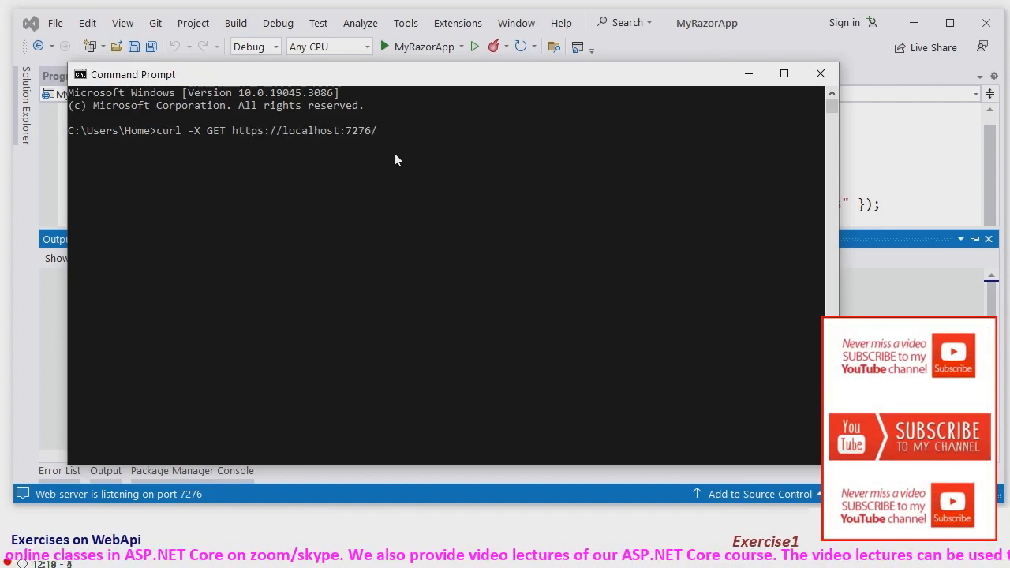
mouse_move(387, 161)
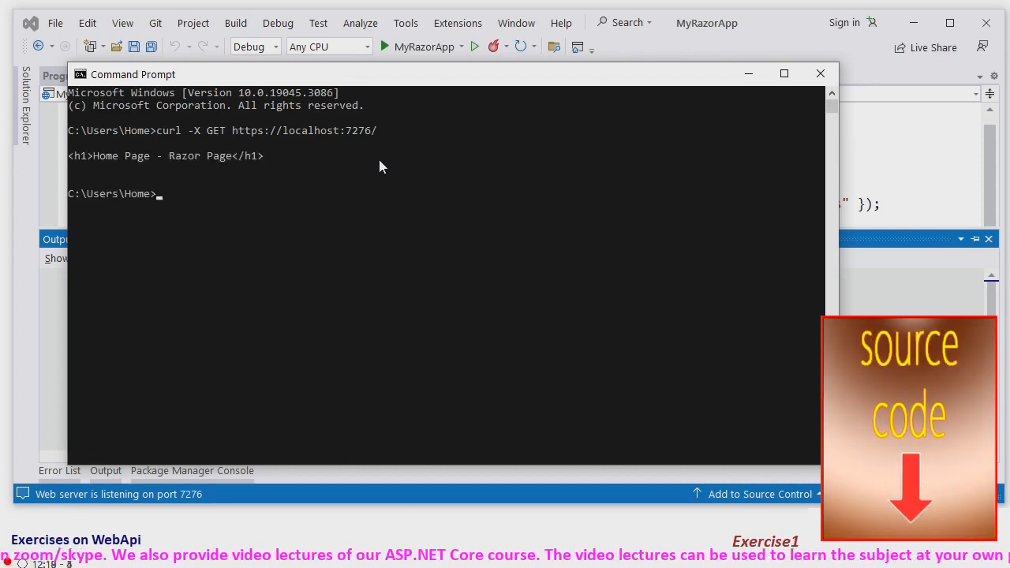
mouse_move(331, 205)
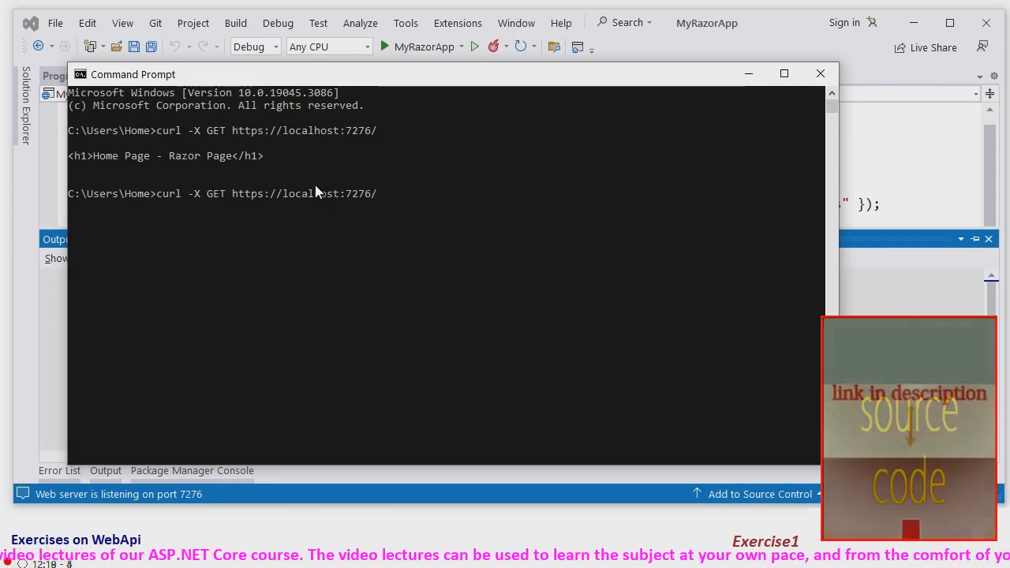
text(api)
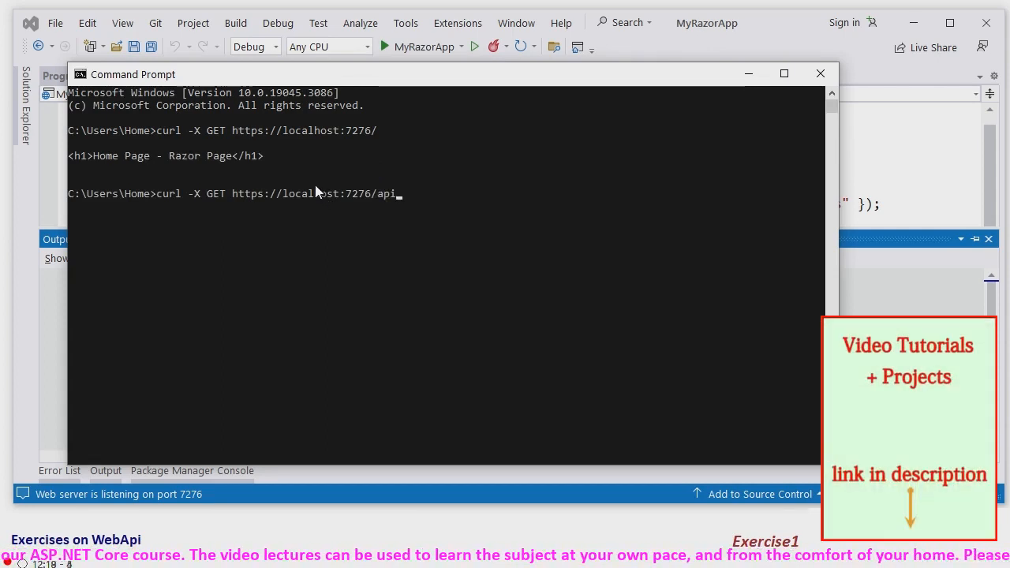
text(all)
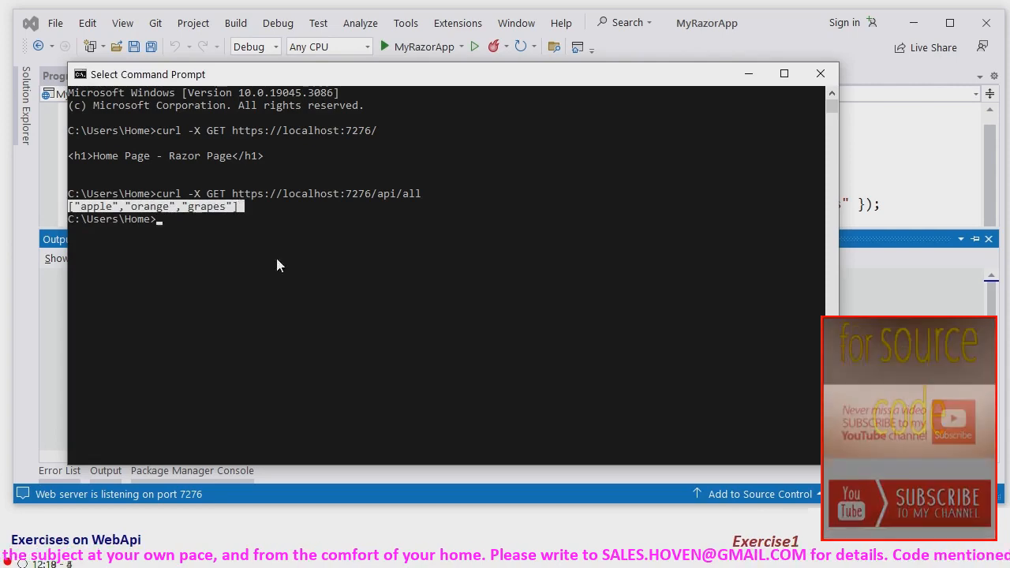
mouse_move(703, 121)
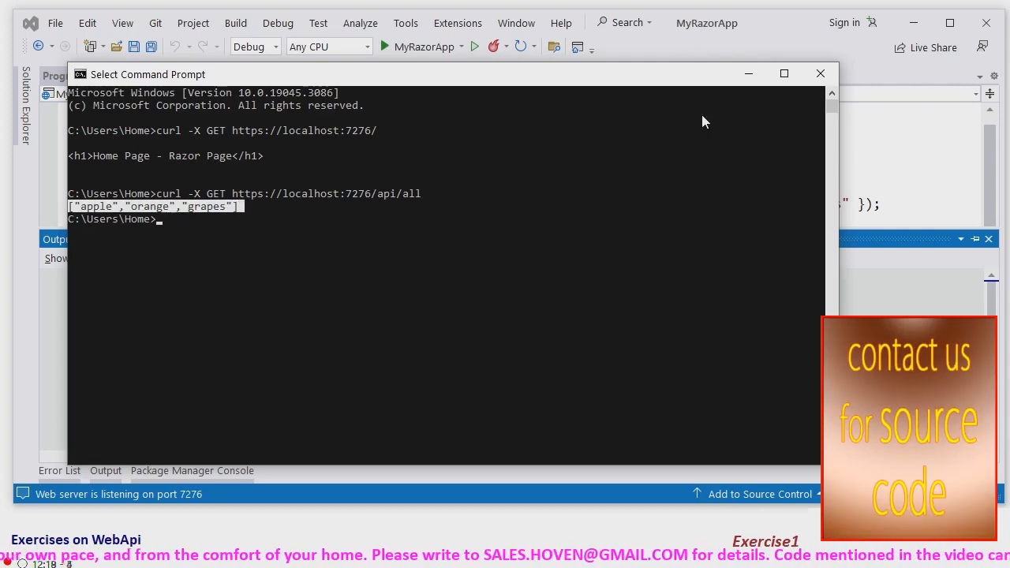